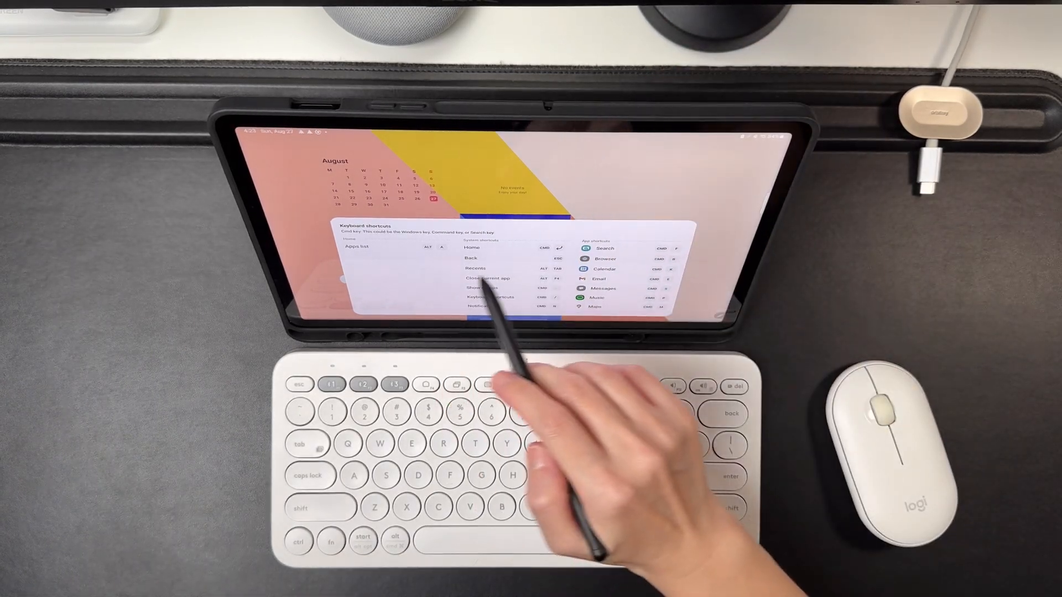
- Dismiss the keyboard shortcuts overlay to return to the home screen
scroll("down", 3)
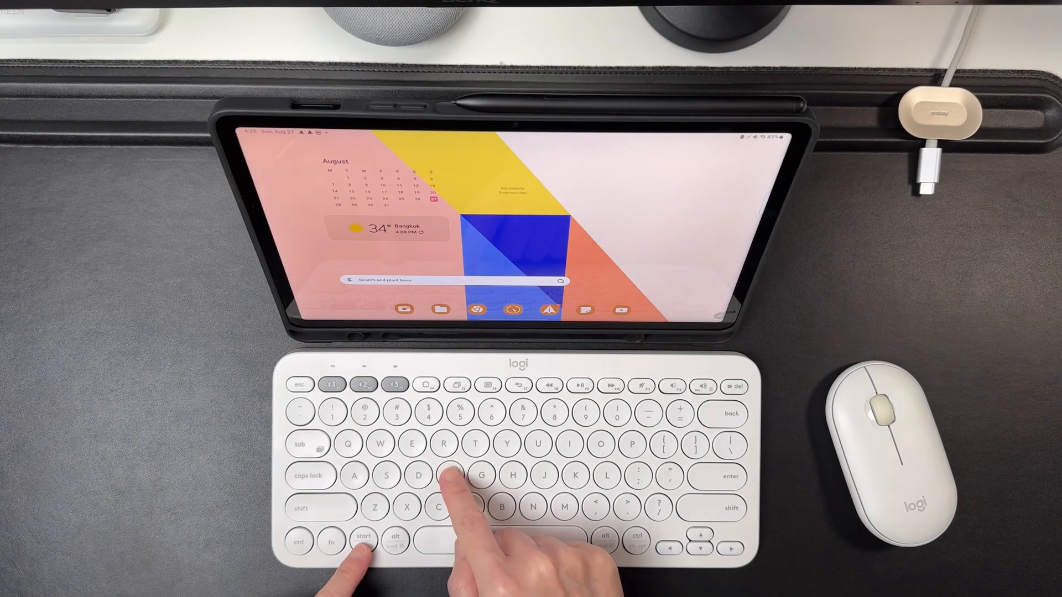
- Search Finder for 'eco' and launch the Ecosia browser from the results
key("start+f")
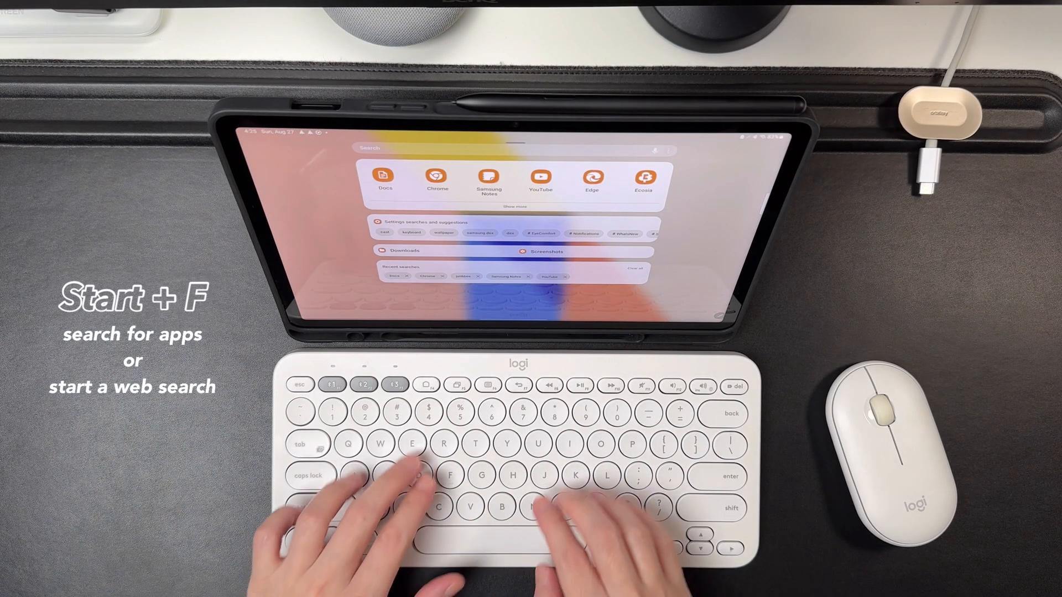
type("eco")
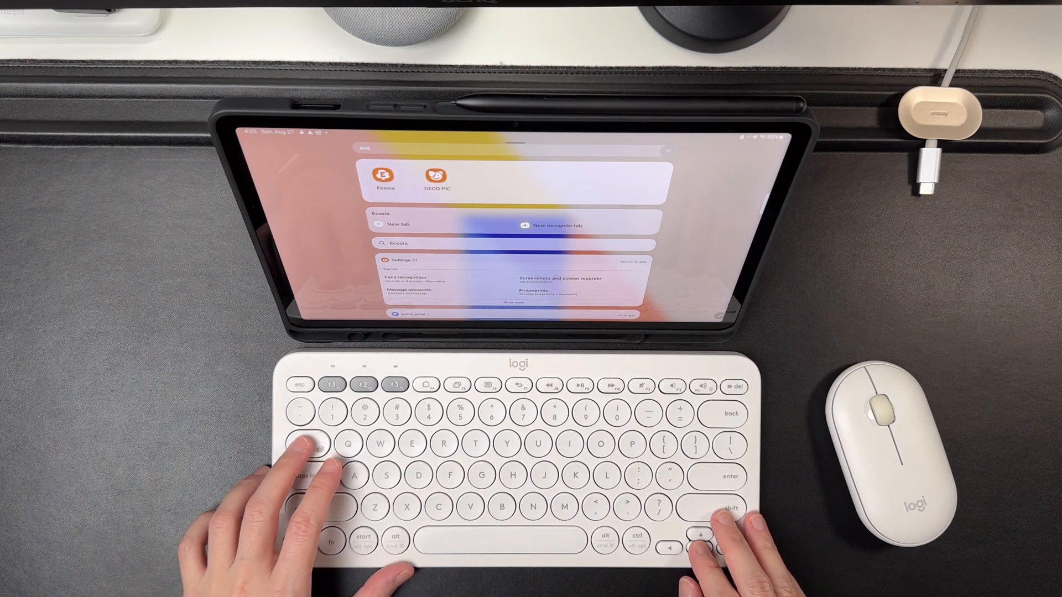
key("enter")
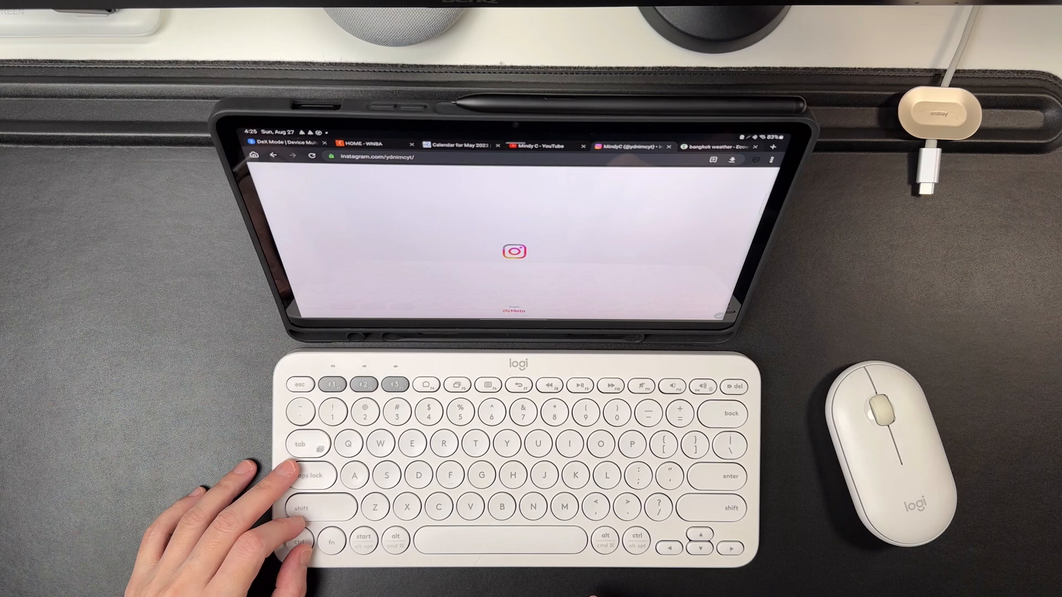
- Go home, bring up recent apps and switch to the K380 shortcuts Docs document
key("f5")
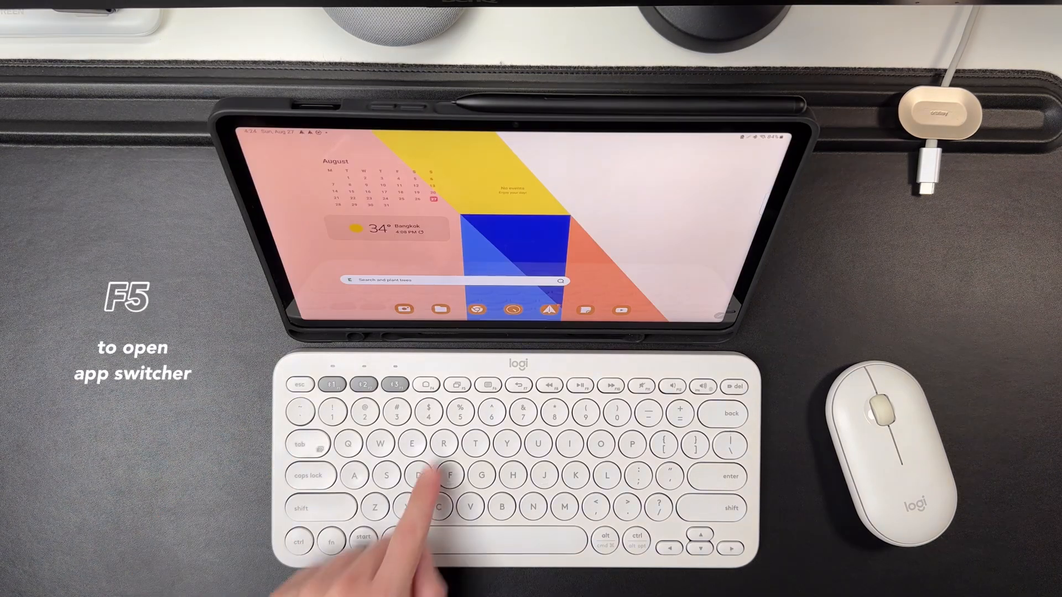
key("f5")
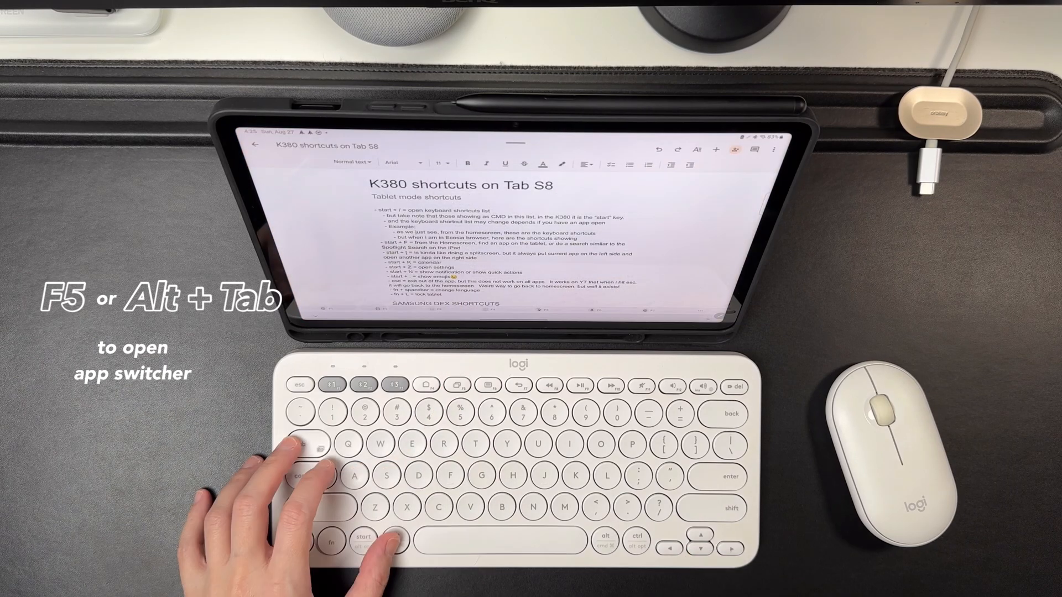
key("alt+tab")
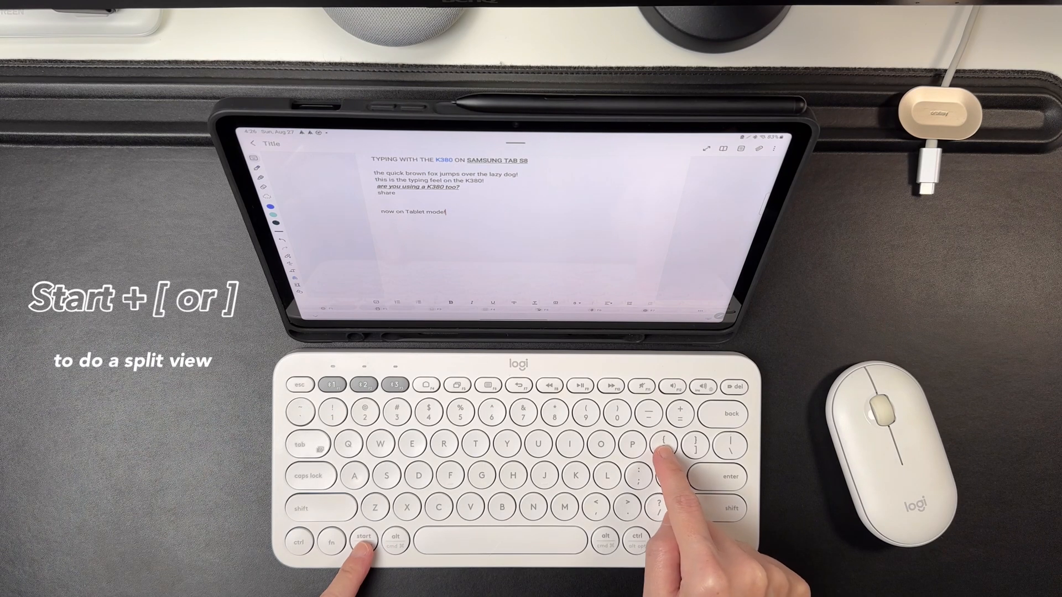
- Put the note in split view so the browser's Instagram profile page shows
key("start+]")
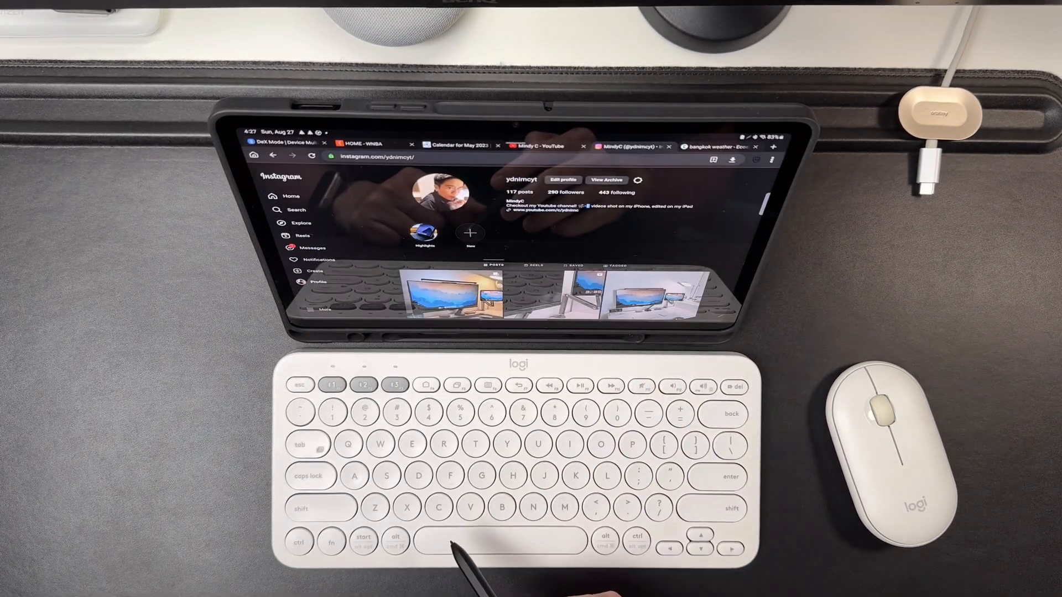
- Float a Samsung Notes pop-up over the browser and type 'ba' in English below 'Hello there!'
key("fn+space")
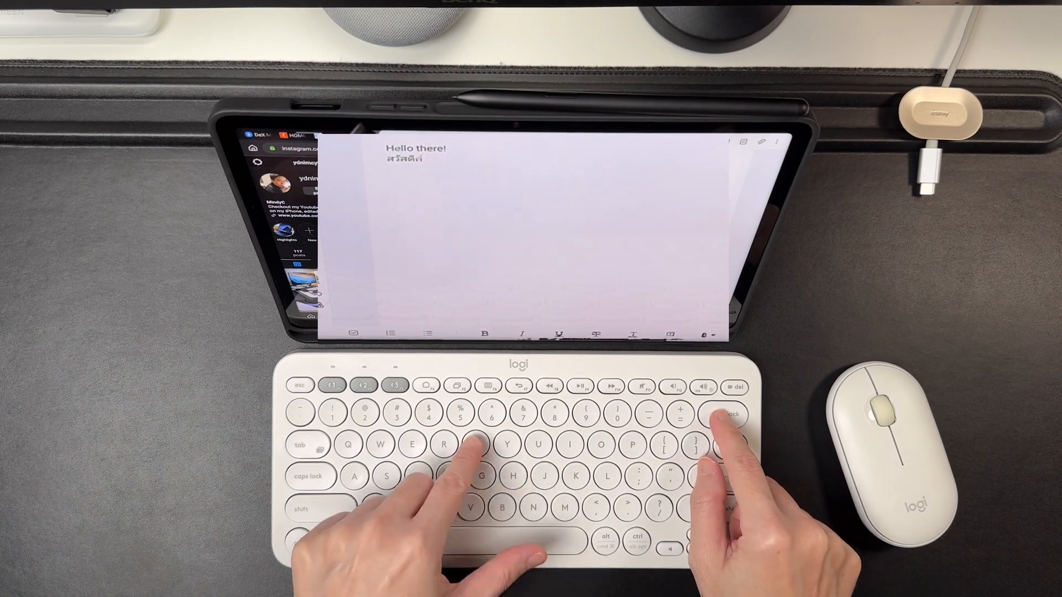
type("ba")
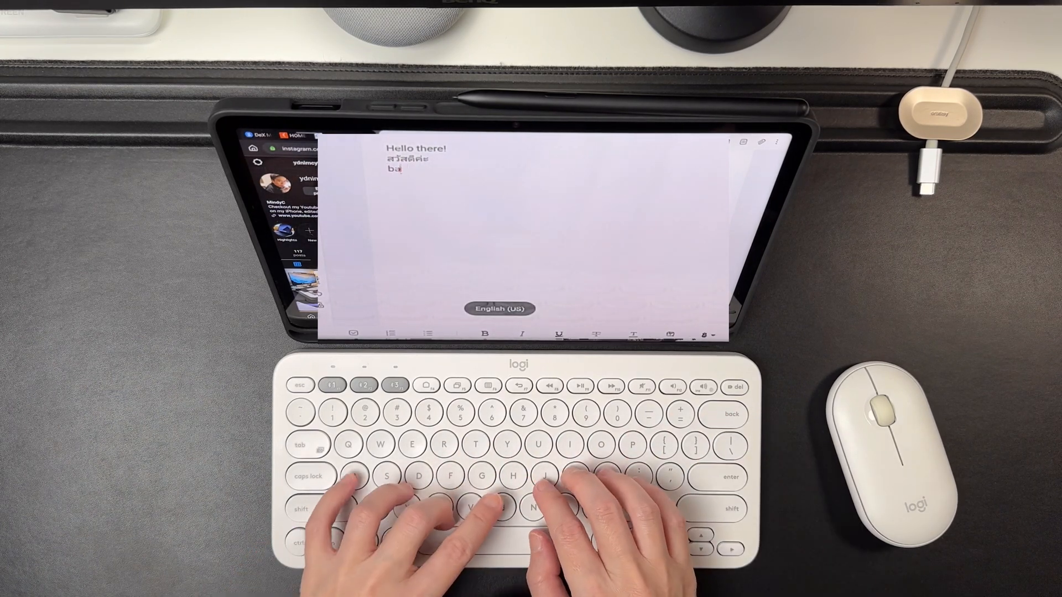